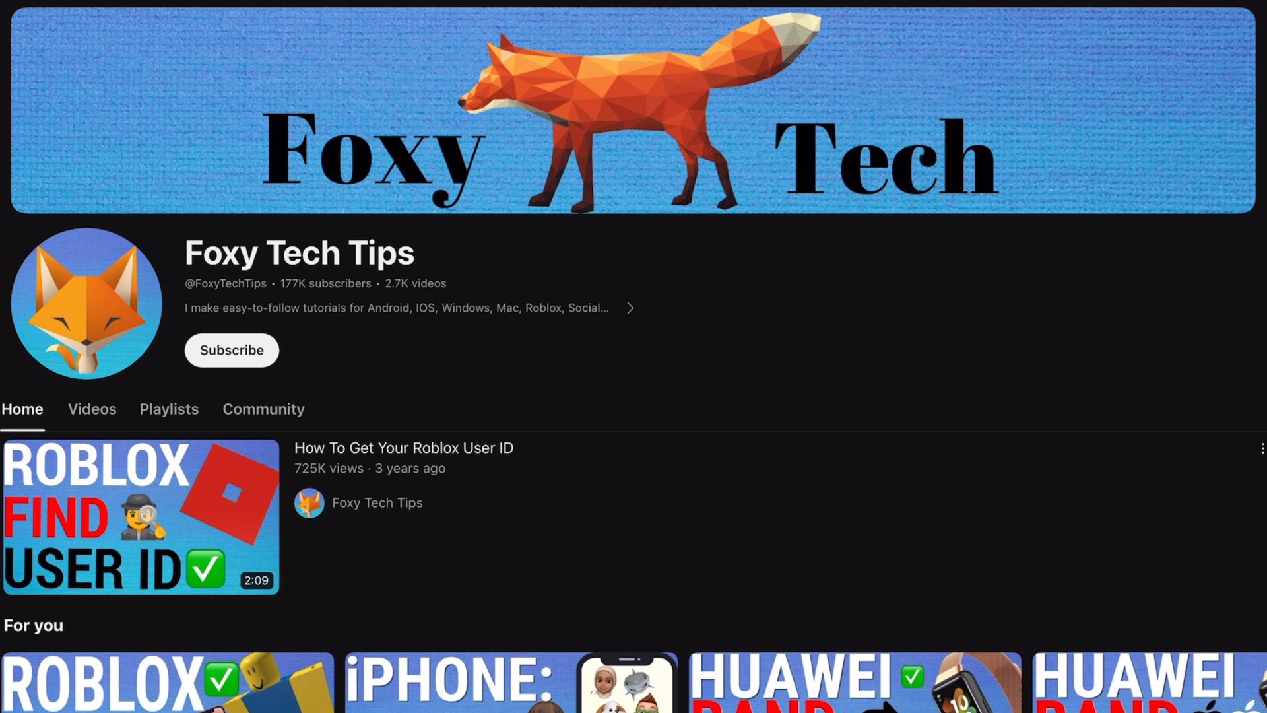
# Step: Search the taskbar for 'setting' and launch the Settings app
pyautogui.scroll(-3)
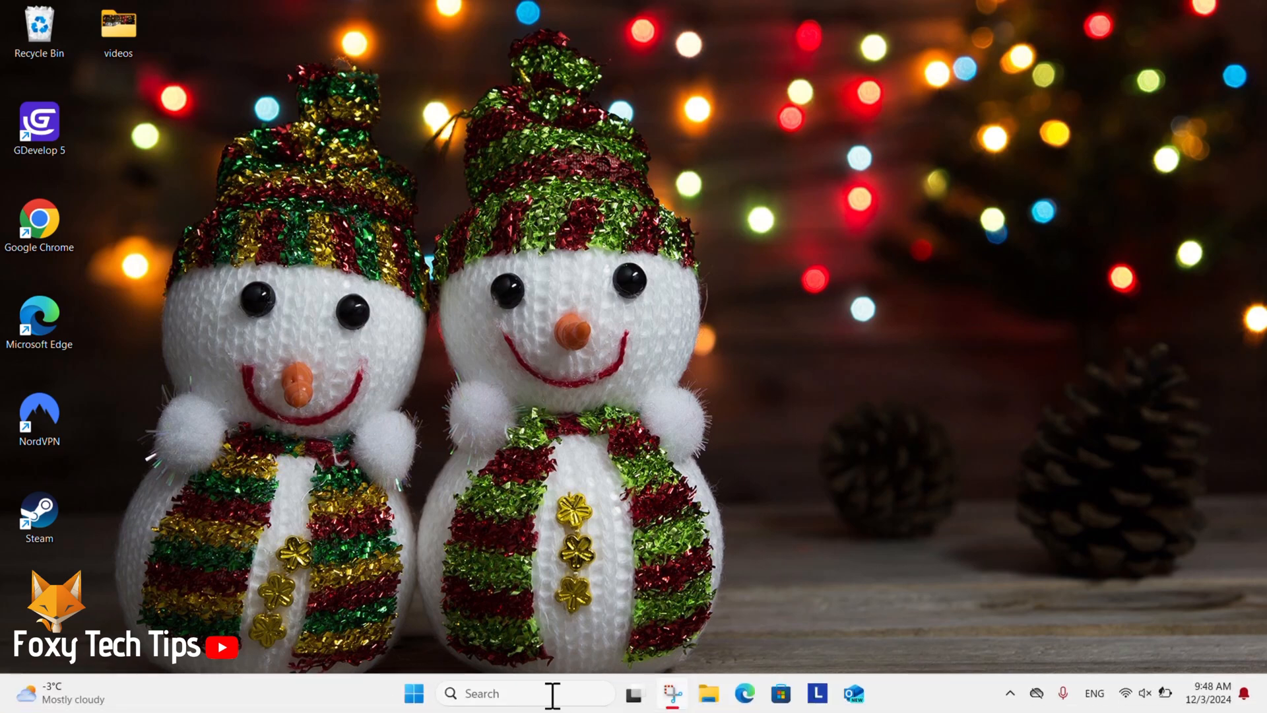
pyautogui.click(541, 693)
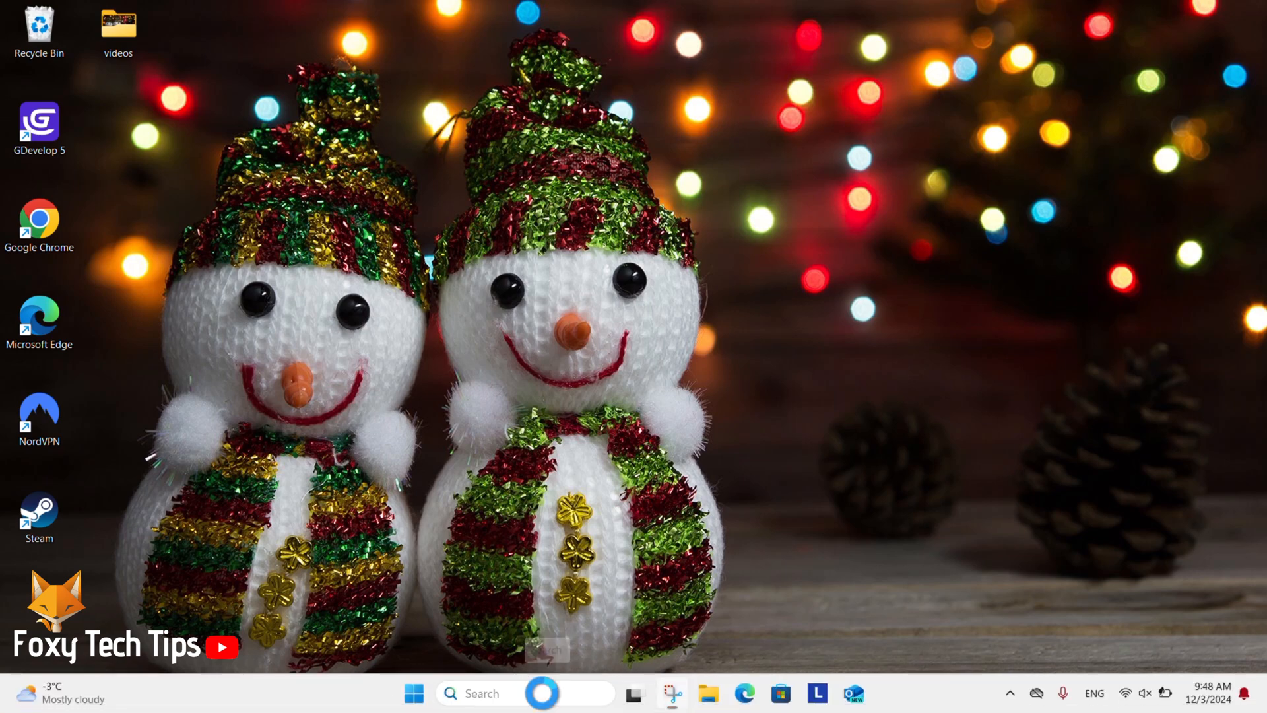
pyautogui.write('settings')
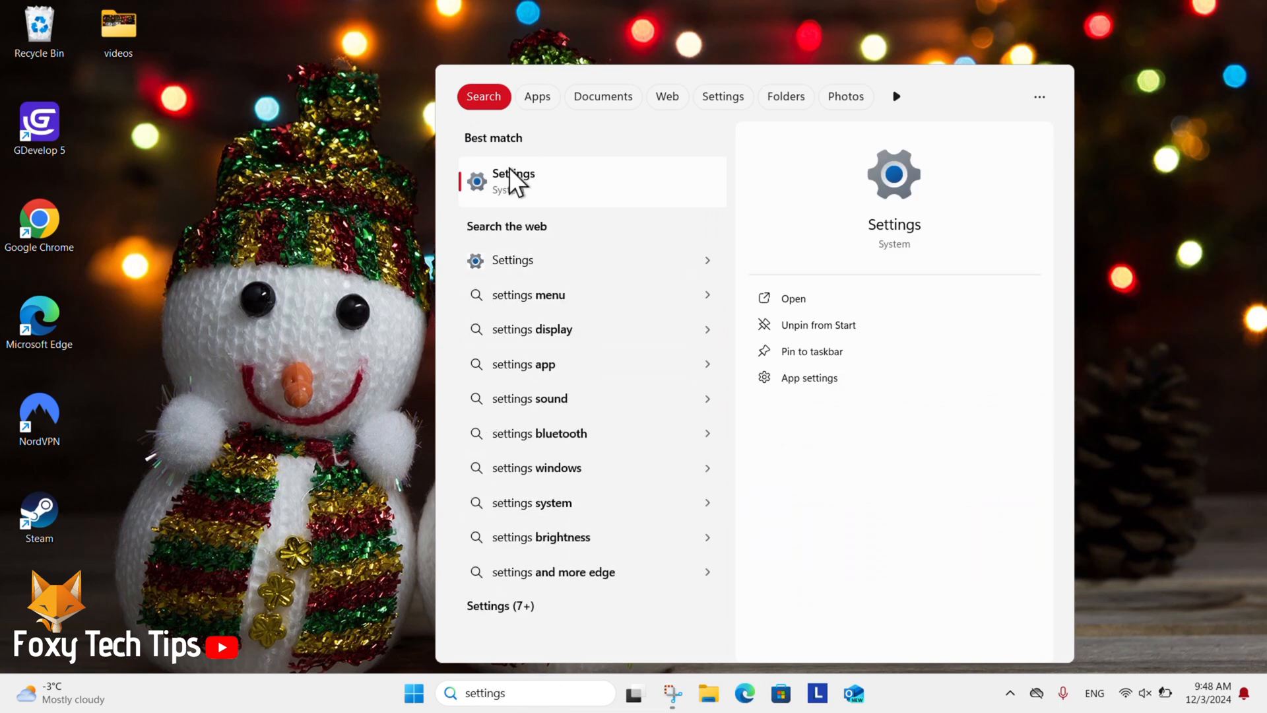
pyautogui.click(512, 180)
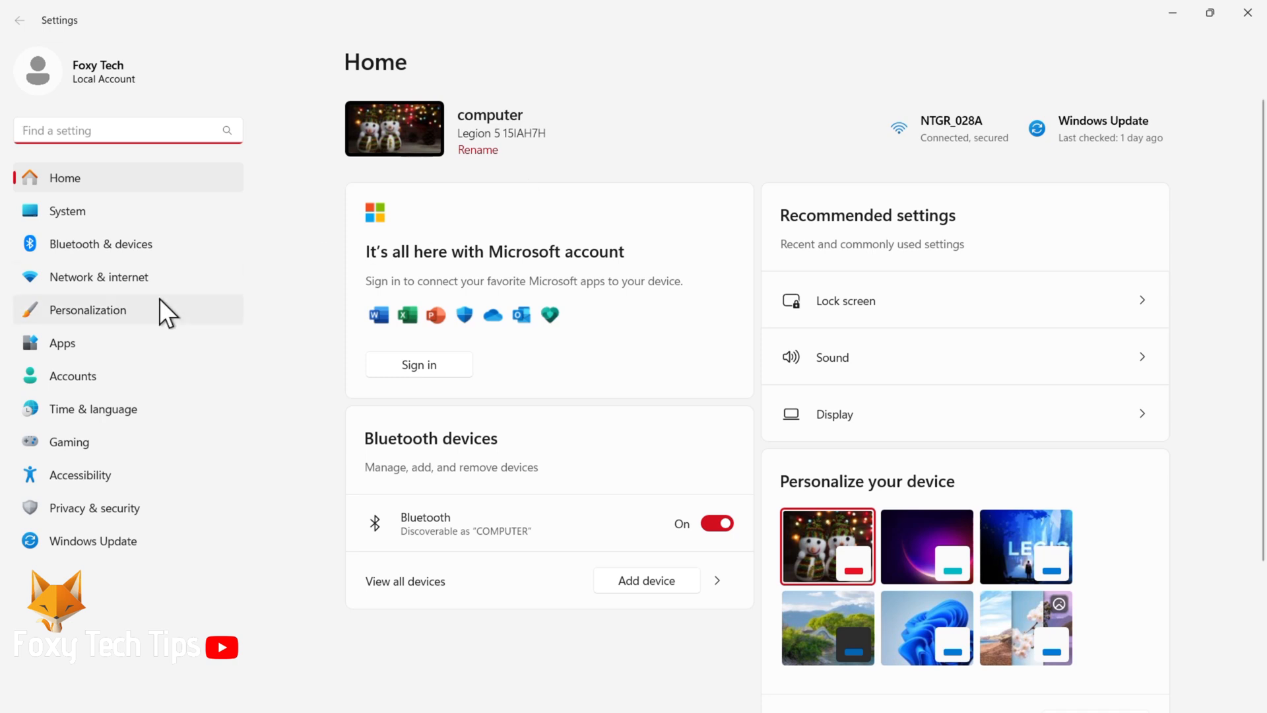
# Step: Go to the Personalization page and scroll to the Start entry
pyautogui.click(87, 309)
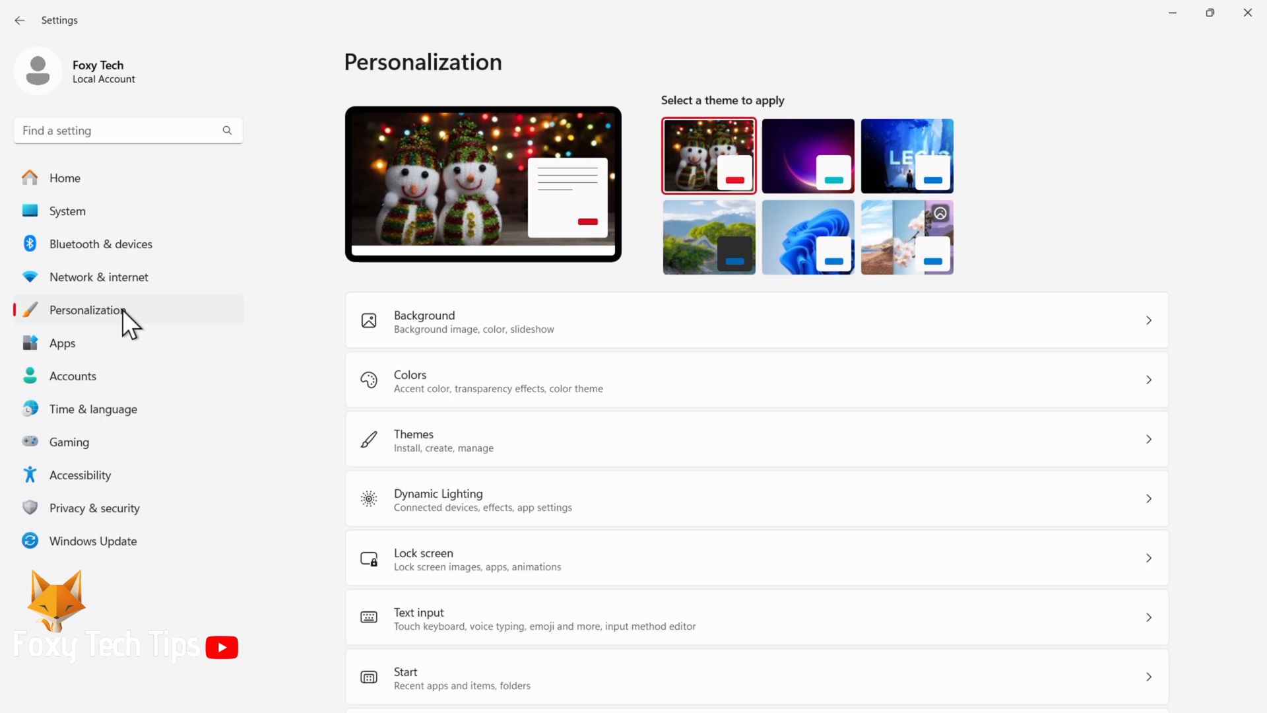
pyautogui.scroll(-3)
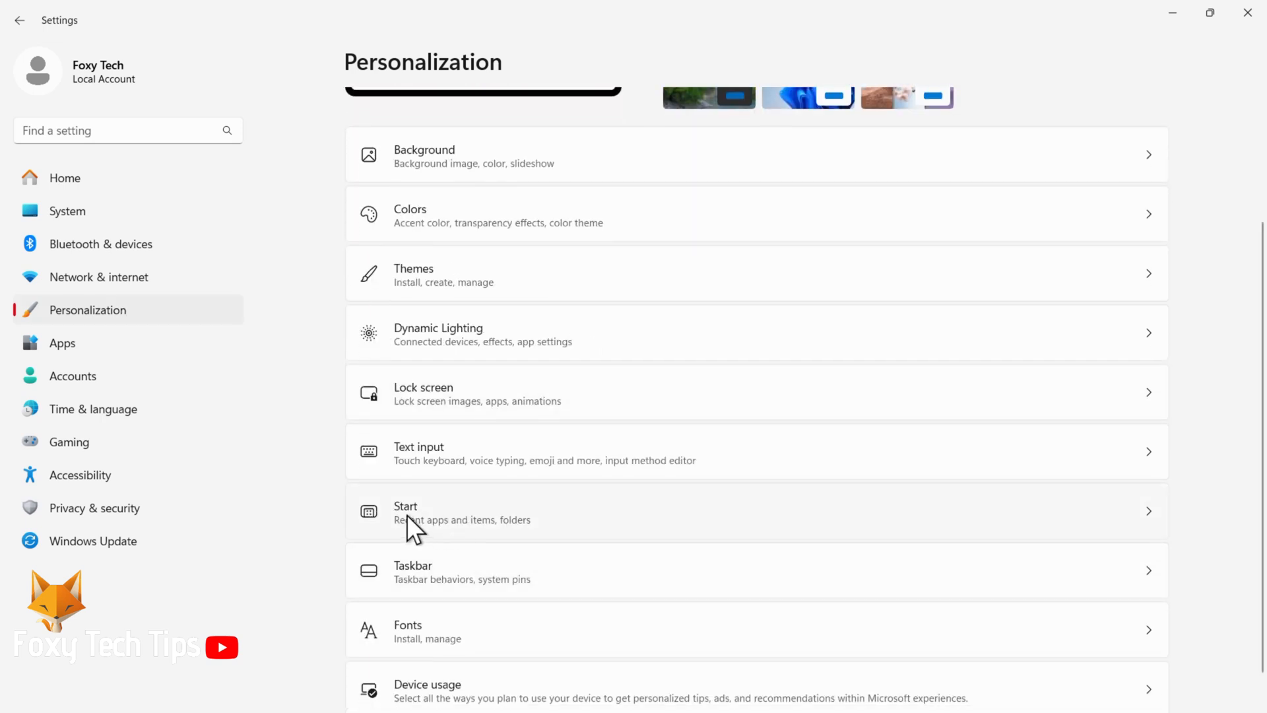
# Step: In Start settings, select Default, then More pins, then More recommendations layout
pyautogui.click(405, 512)
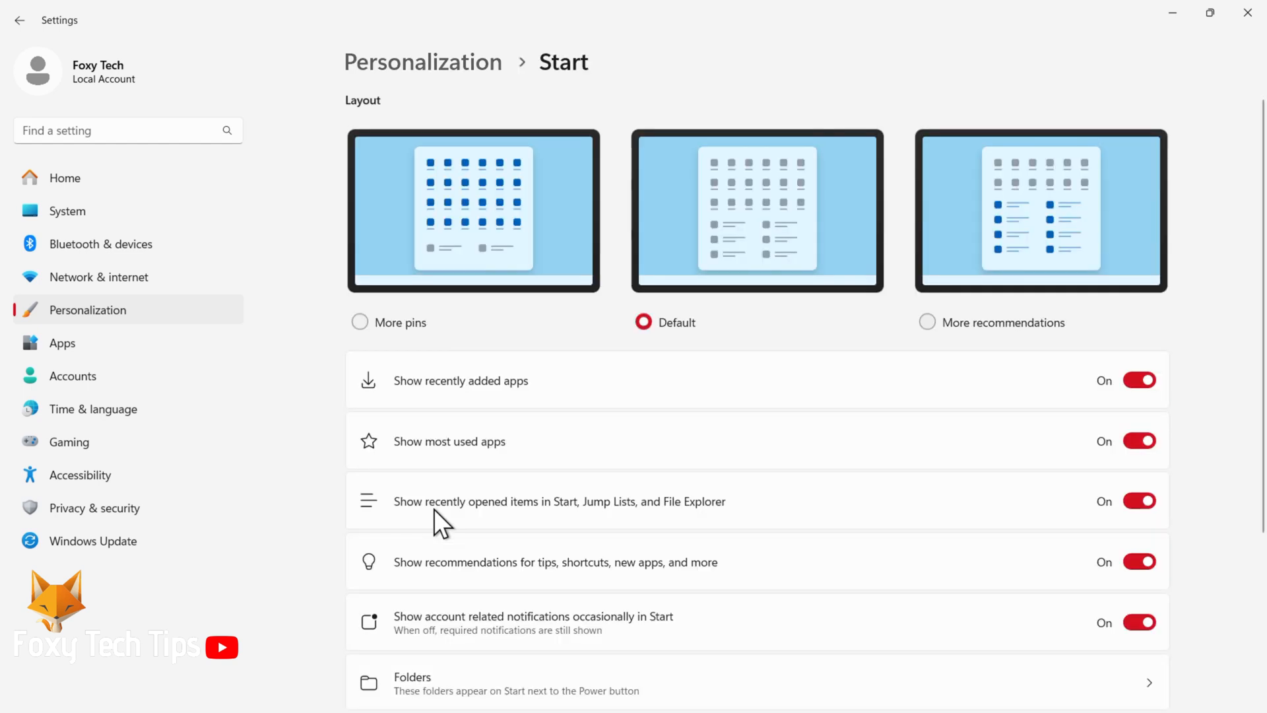
pyautogui.moveTo(644, 322)
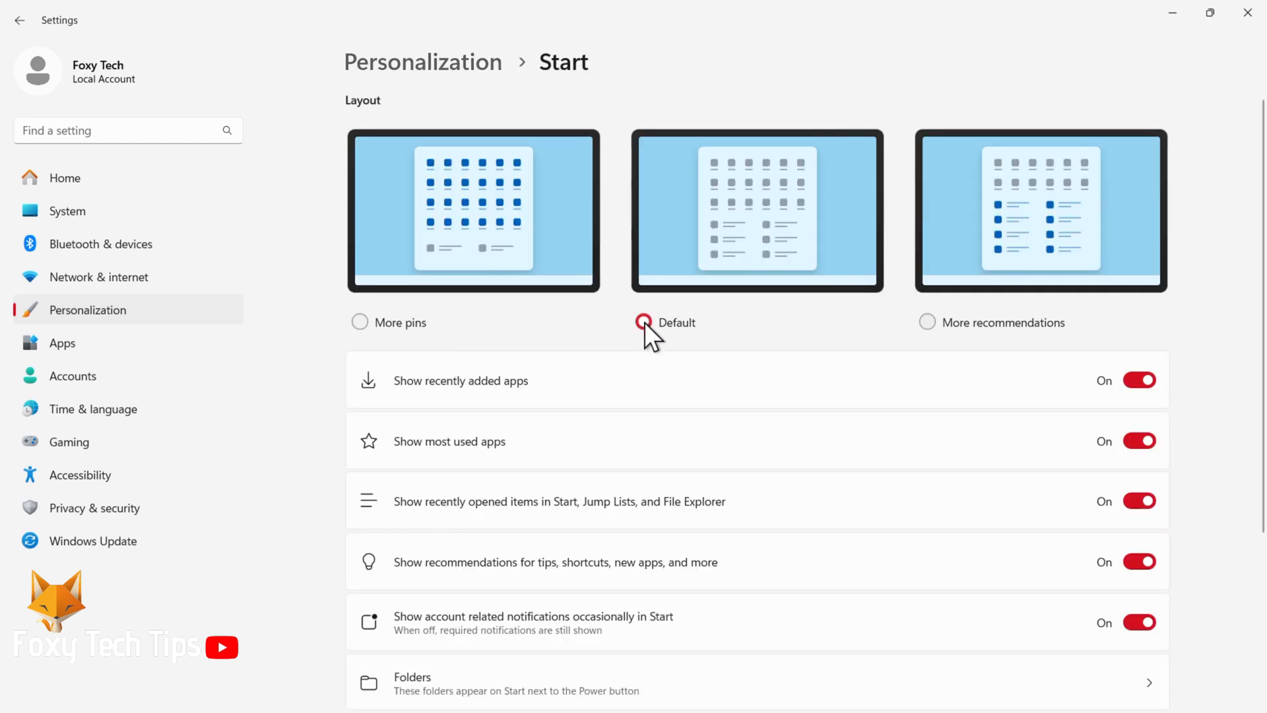
pyautogui.click(645, 322)
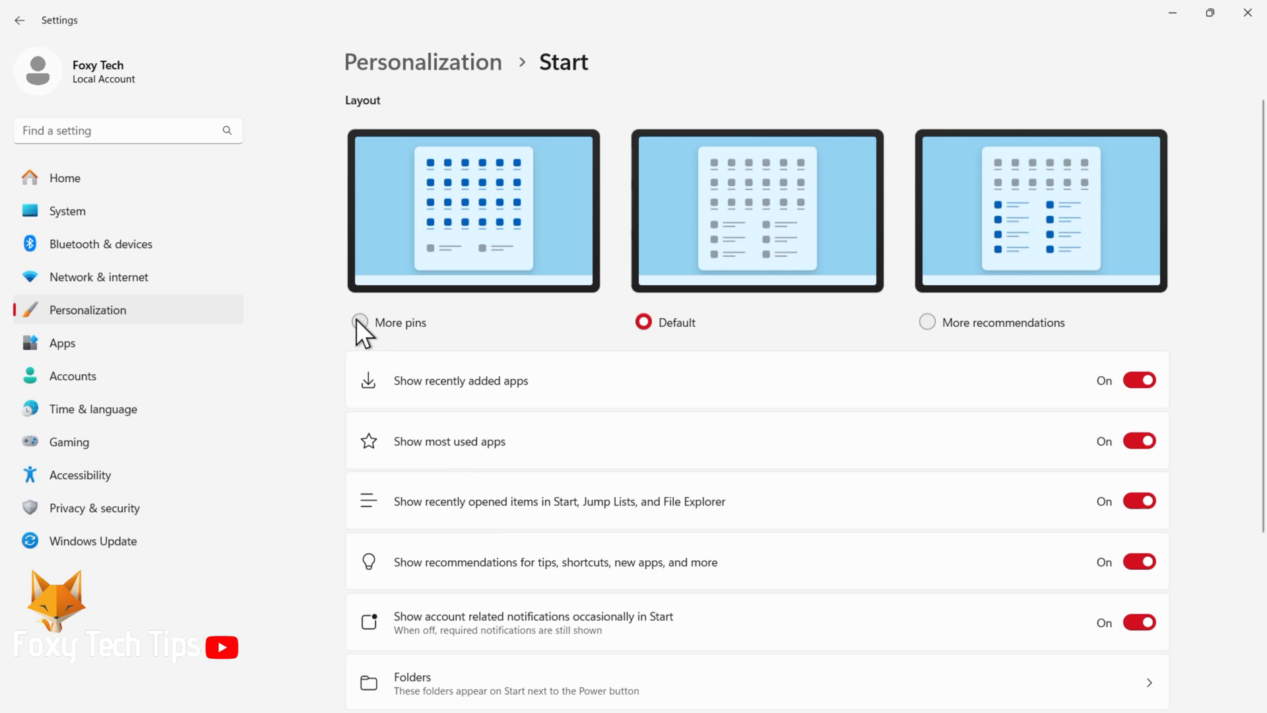
pyautogui.click(359, 322)
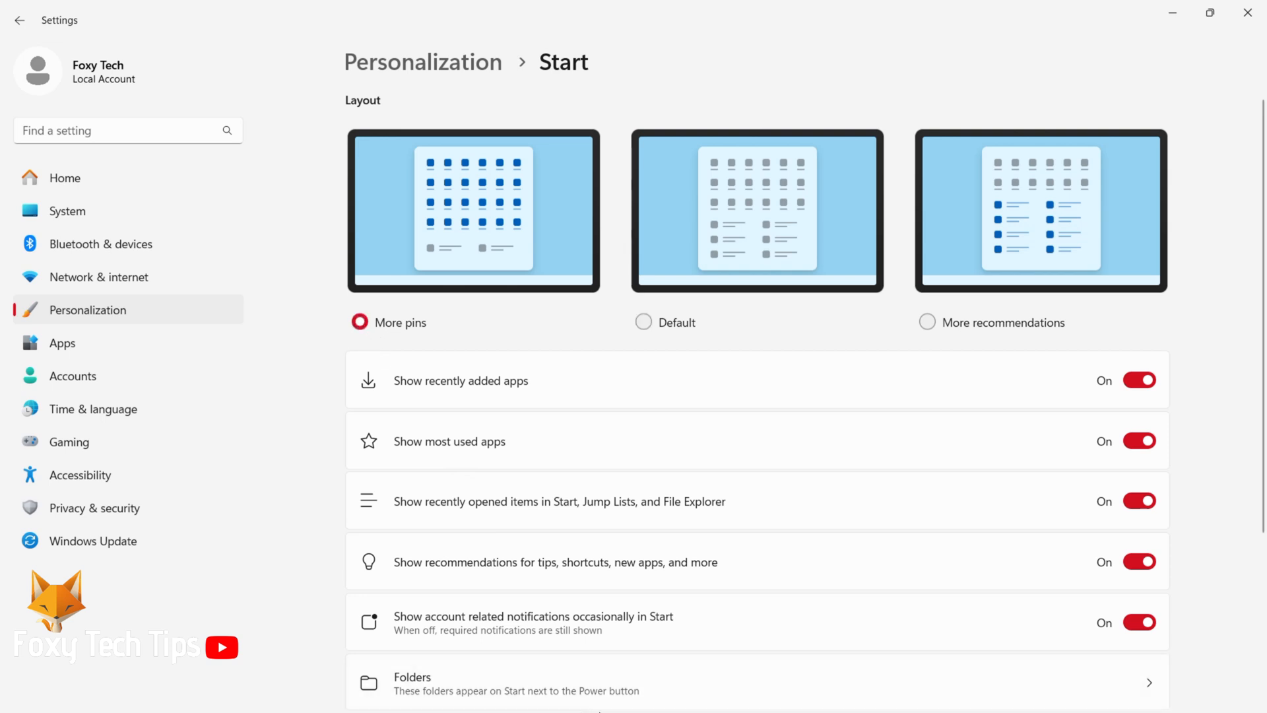
pyautogui.moveTo(932, 336)
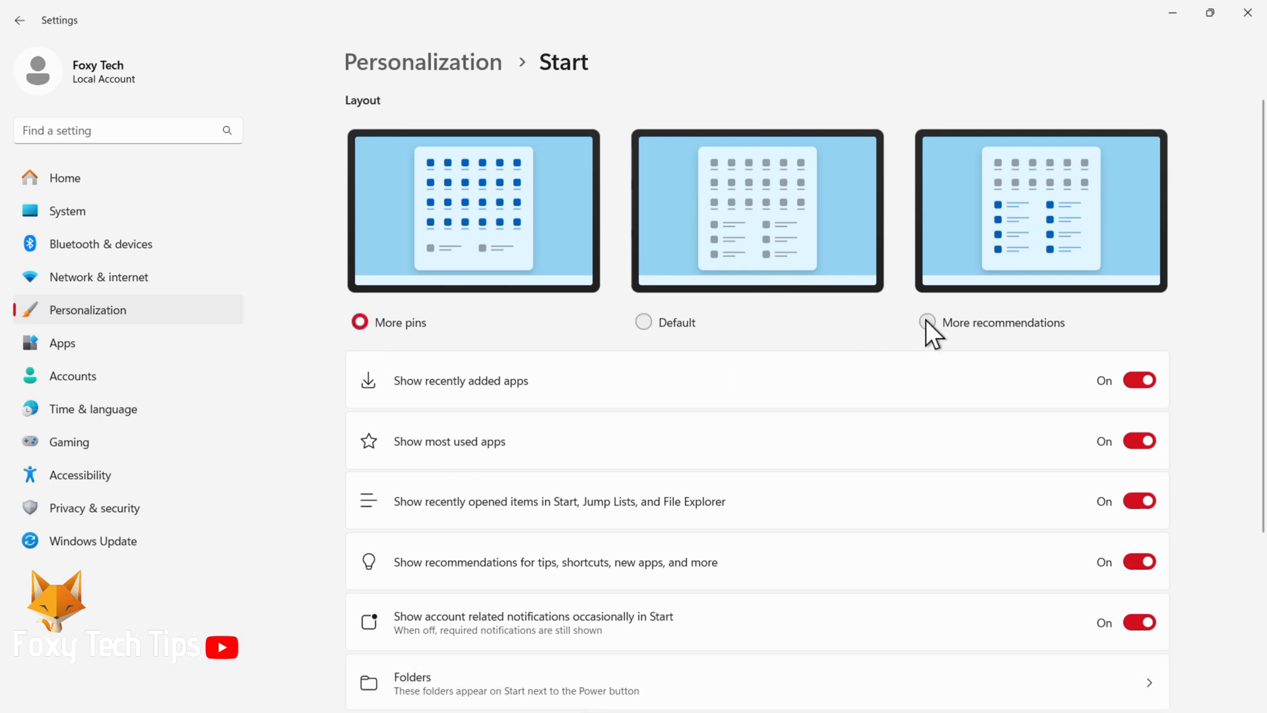
pyautogui.click(927, 322)
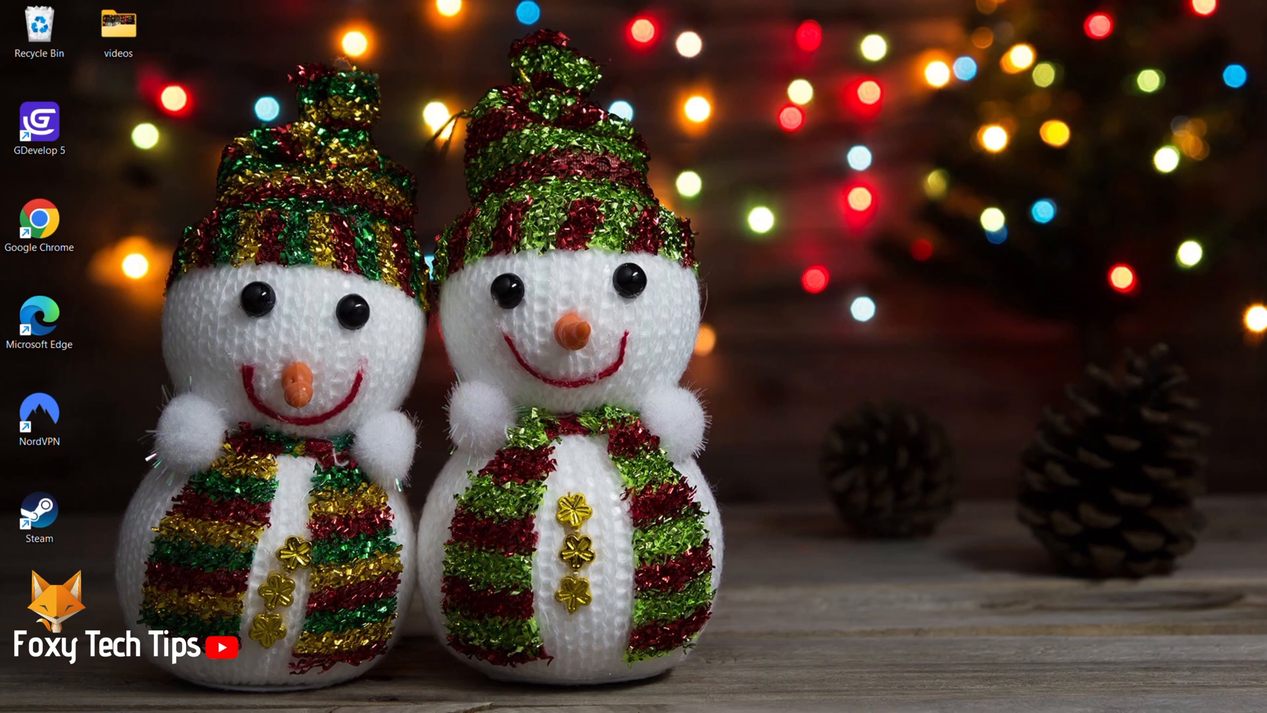
# Step: Restore the Settings window from the taskbar to the Start page
pyautogui.click(395, 694)
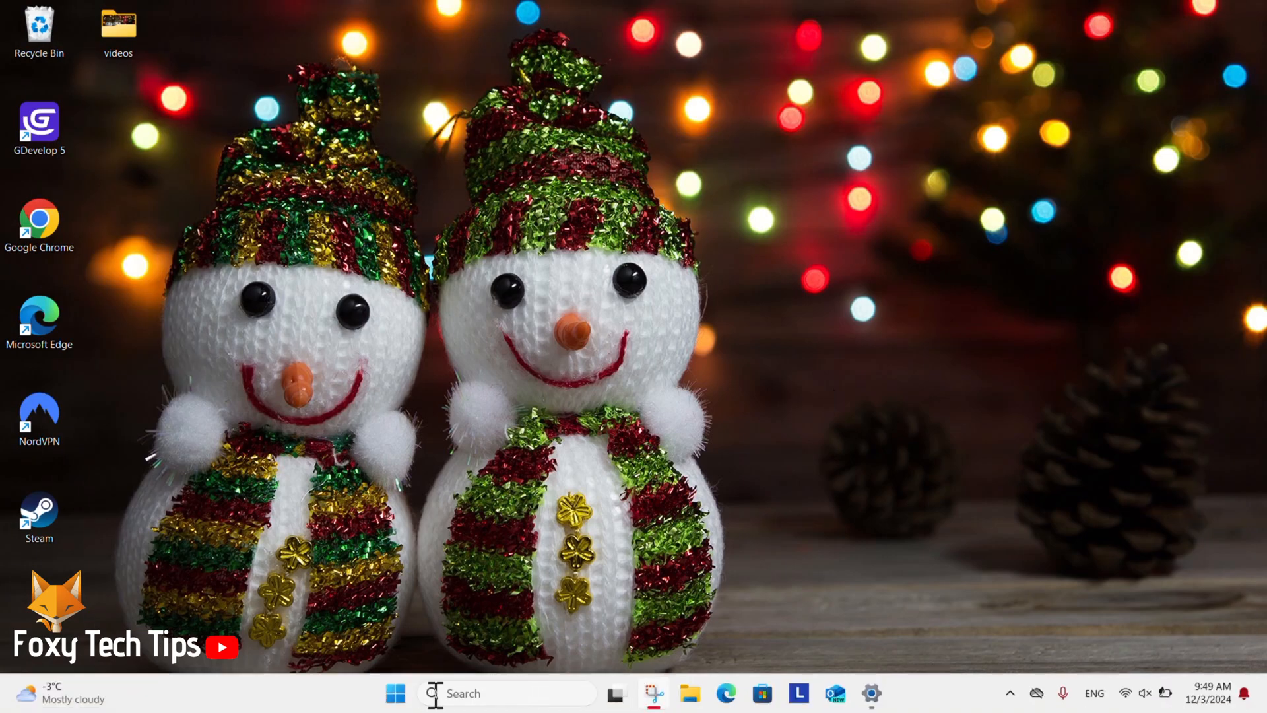
pyautogui.click(395, 693)
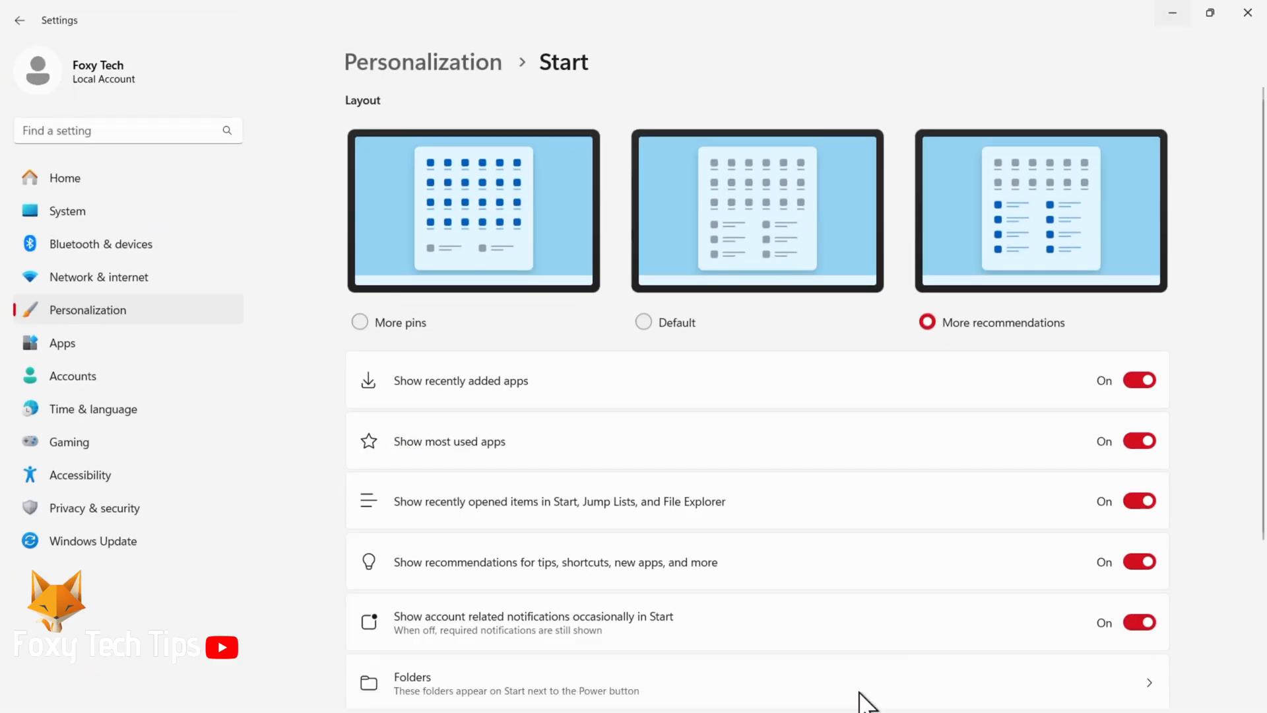
# Step: Select the Default Start layout and scroll to the Start toggles
pyautogui.click(643, 323)
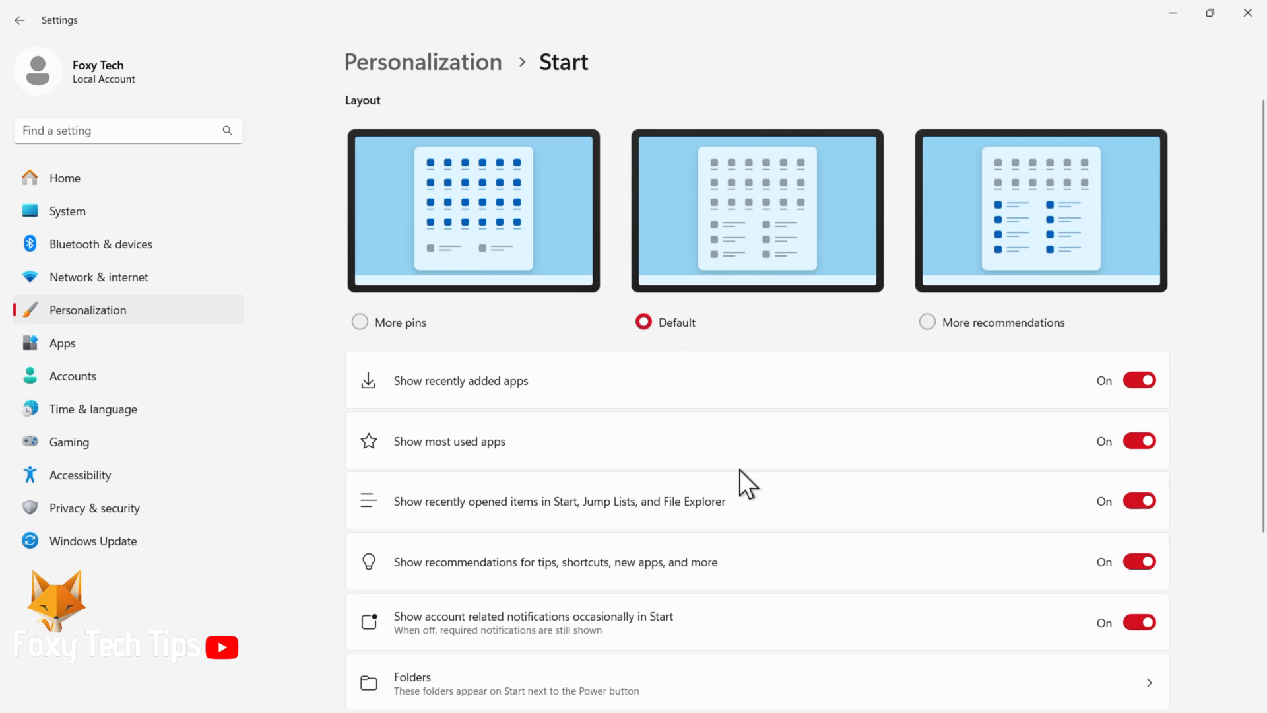
pyautogui.scroll(-3)
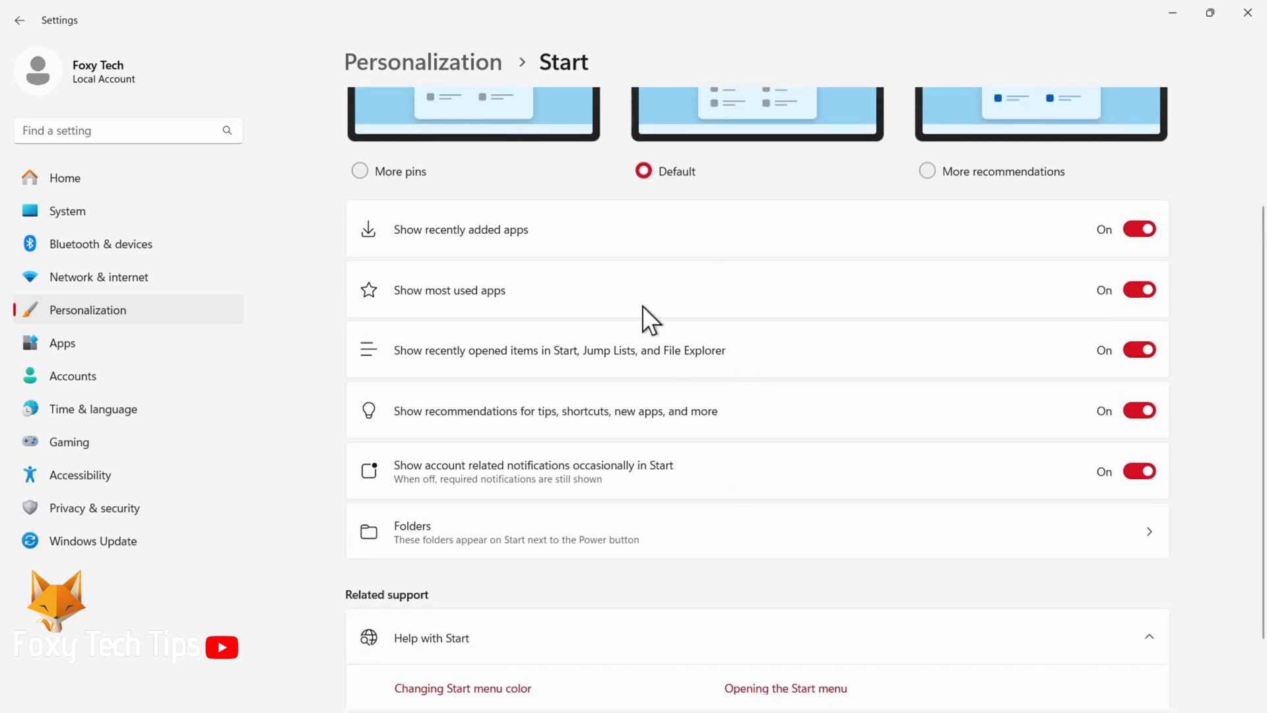
pyautogui.moveTo(595, 232)
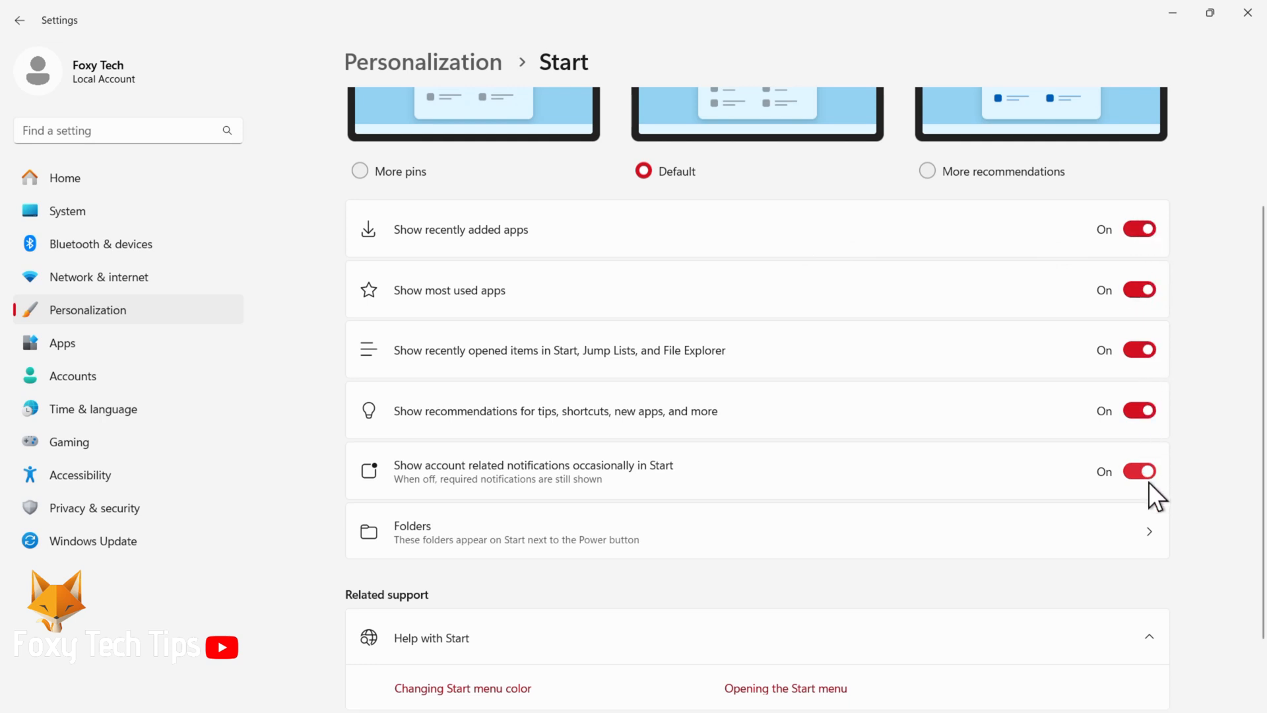
pyautogui.moveTo(584, 38)
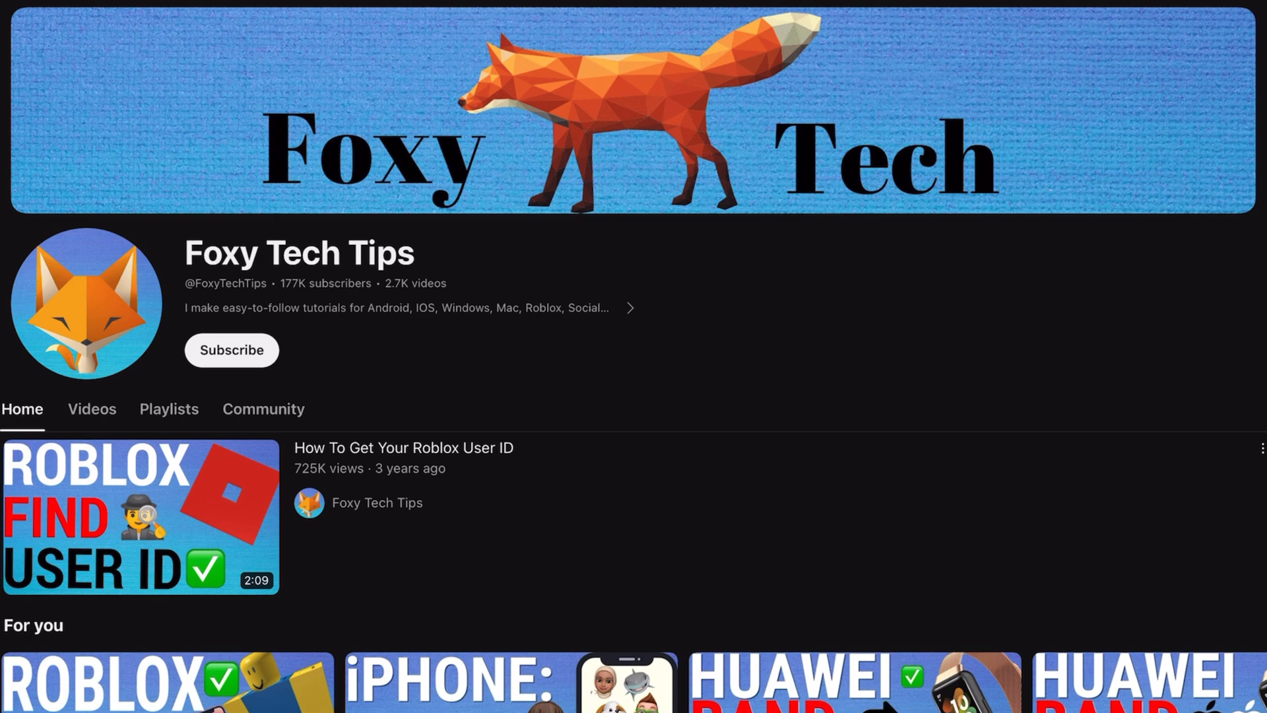
pyautogui.scroll(-3)
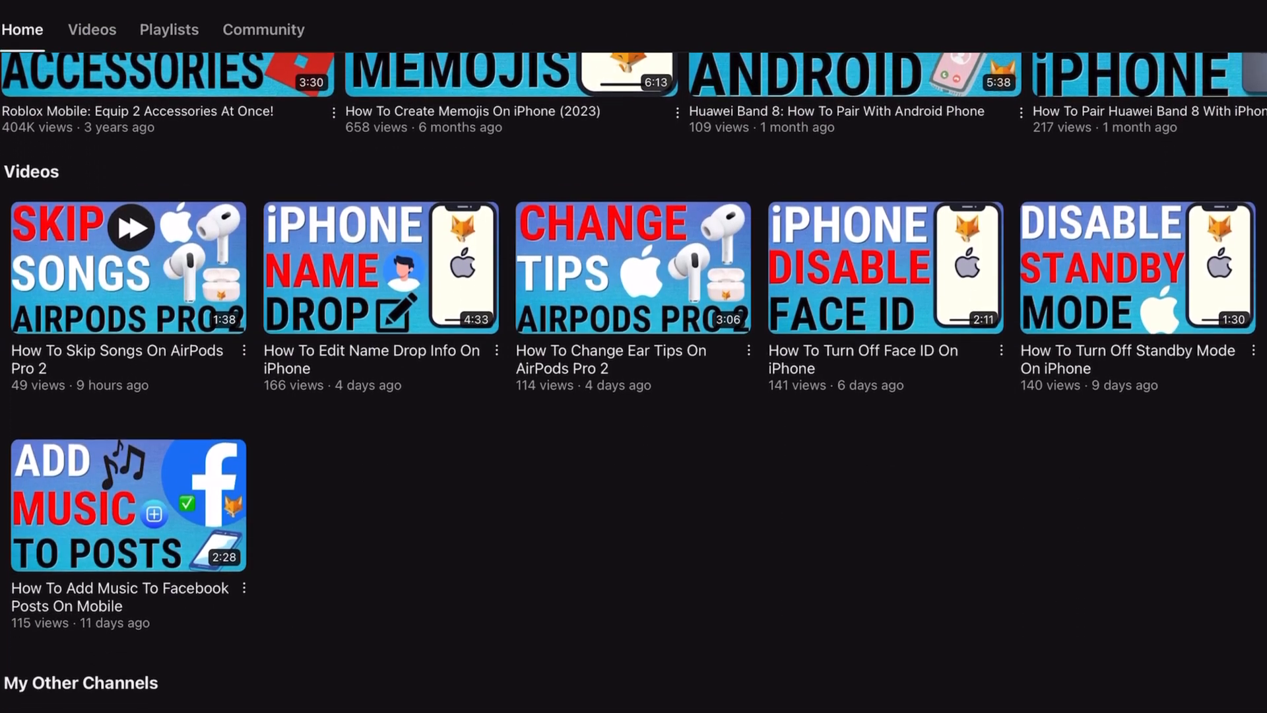
pyautogui.scroll(-3)
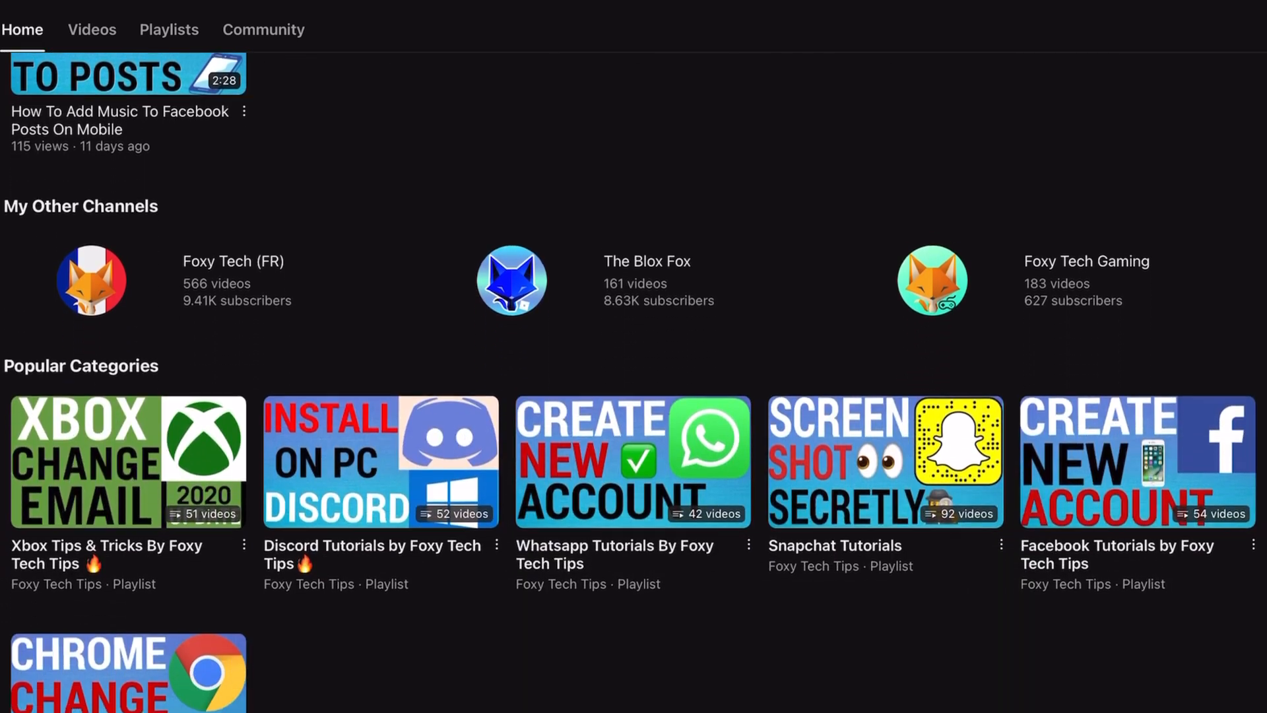
pyautogui.scroll(-3)
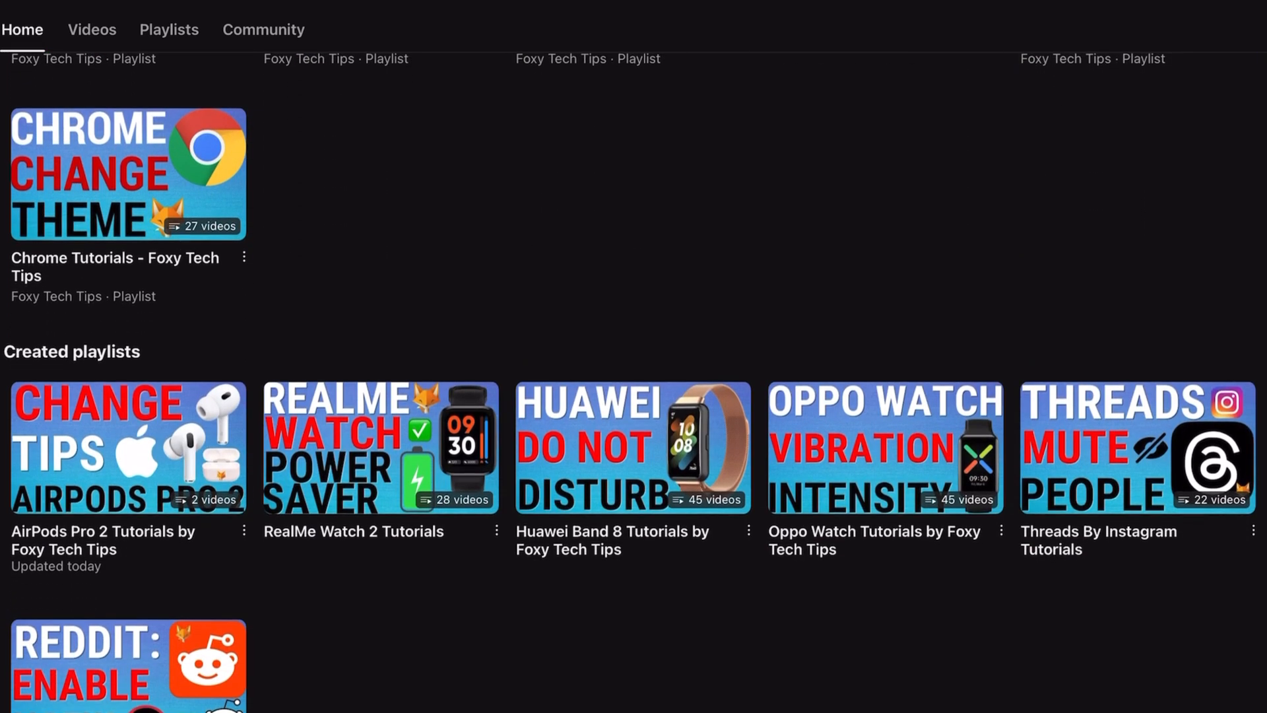